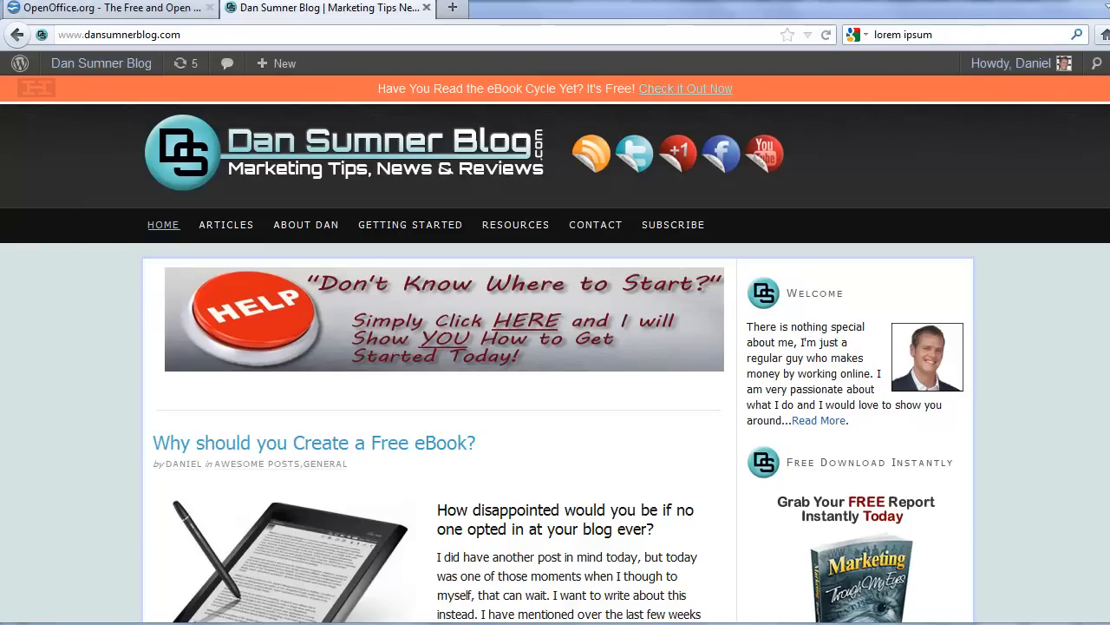
Step: Switch Firefox to the OpenOffice.org browser tab
click(104, 8)
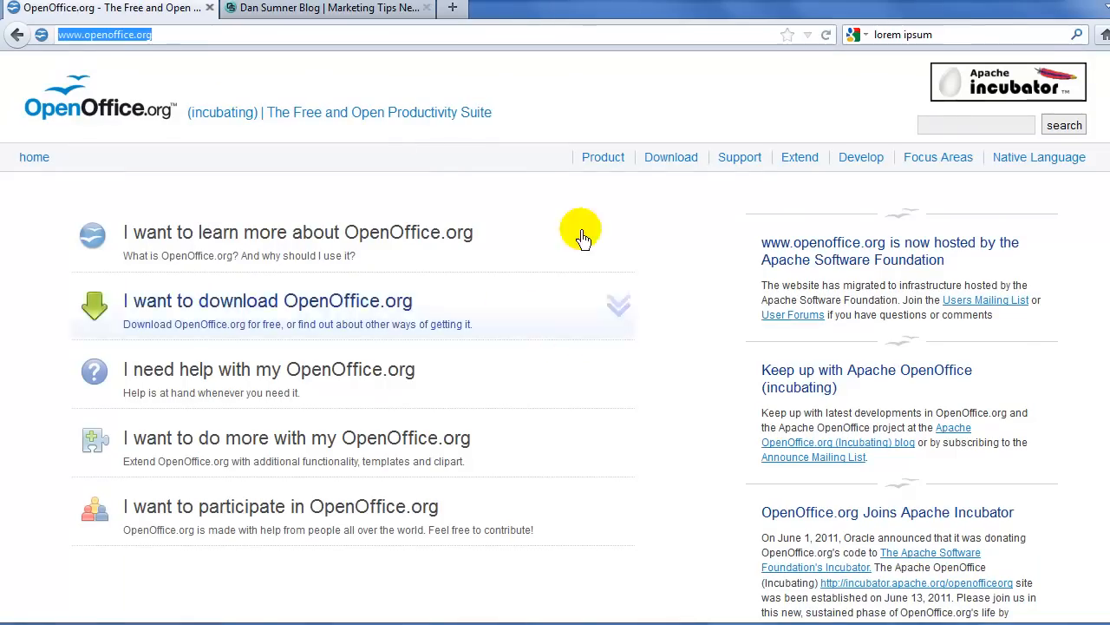
mouse_move(230, 112)
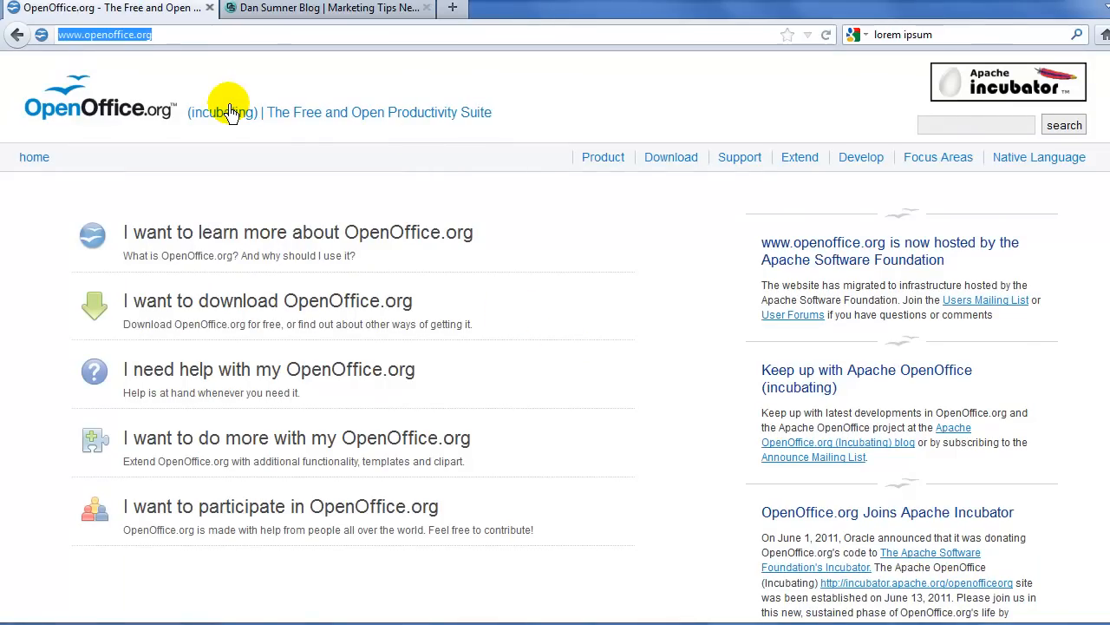
mouse_move(143, 222)
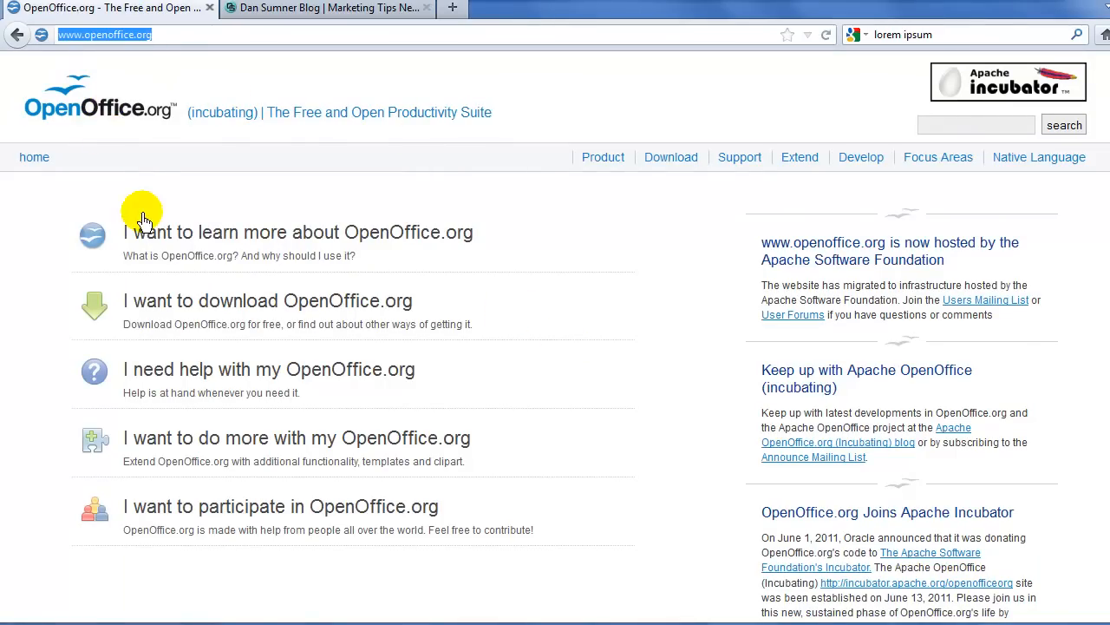
mouse_move(449, 238)
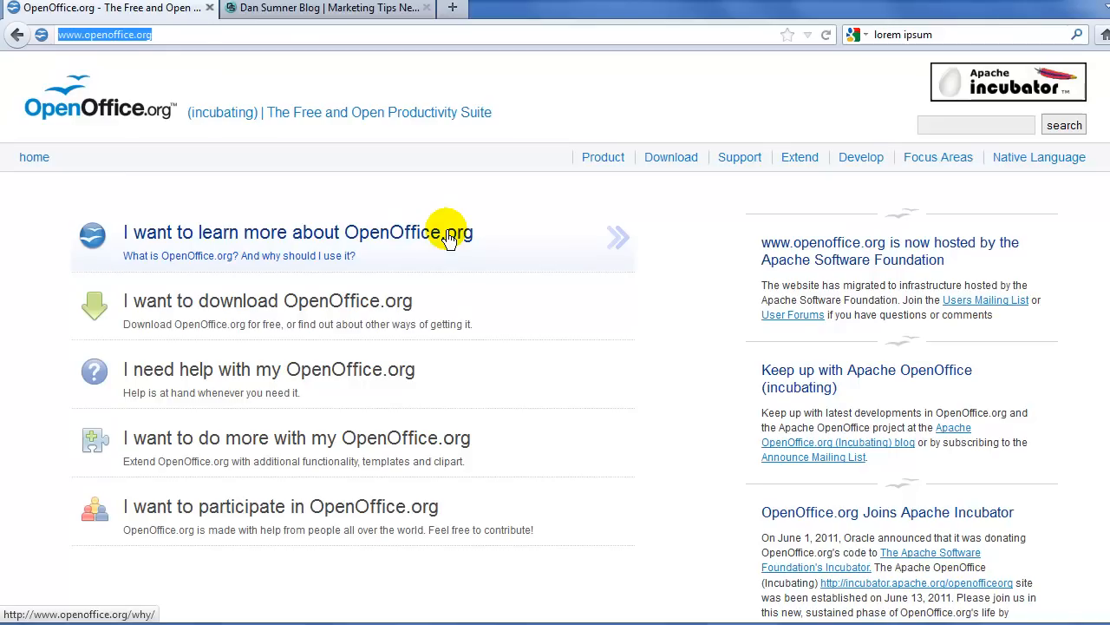
mouse_move(510, 233)
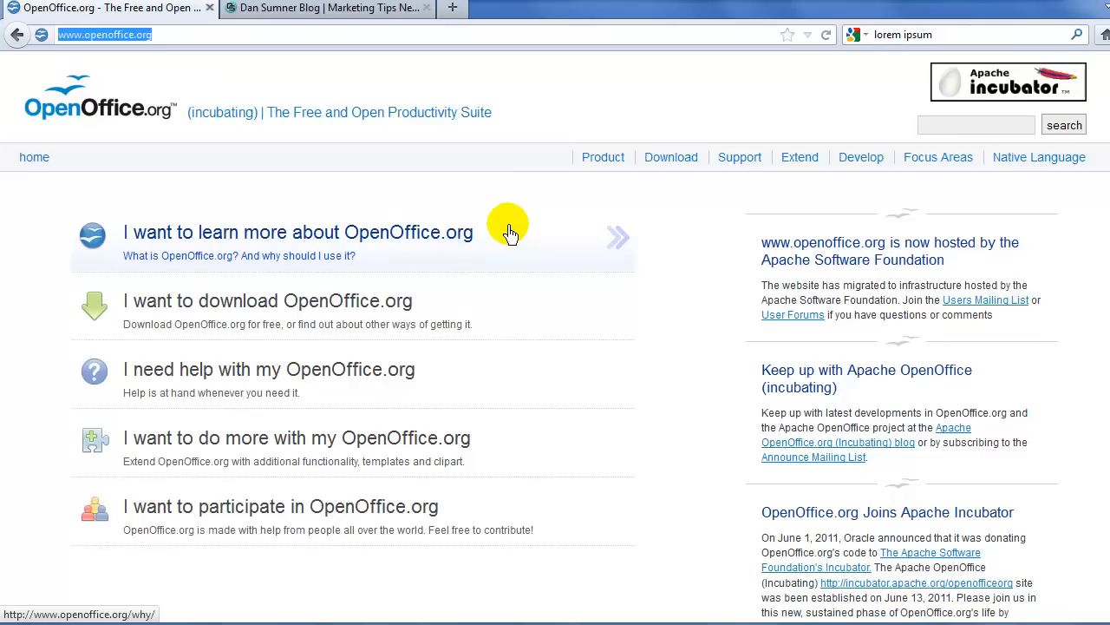
mouse_move(588, 306)
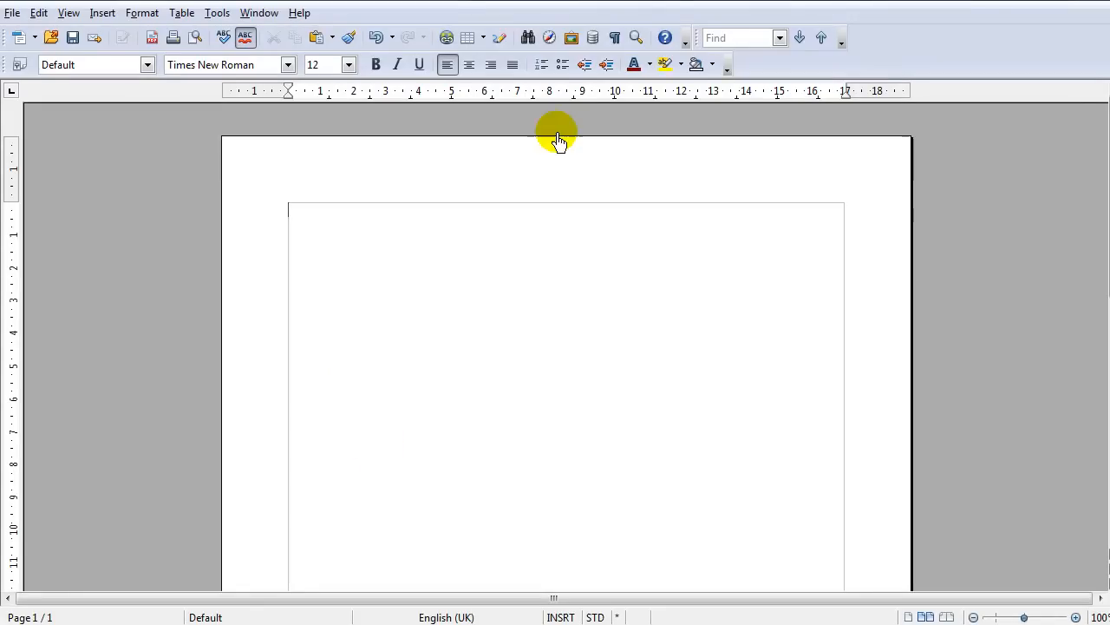
mouse_move(529, 186)
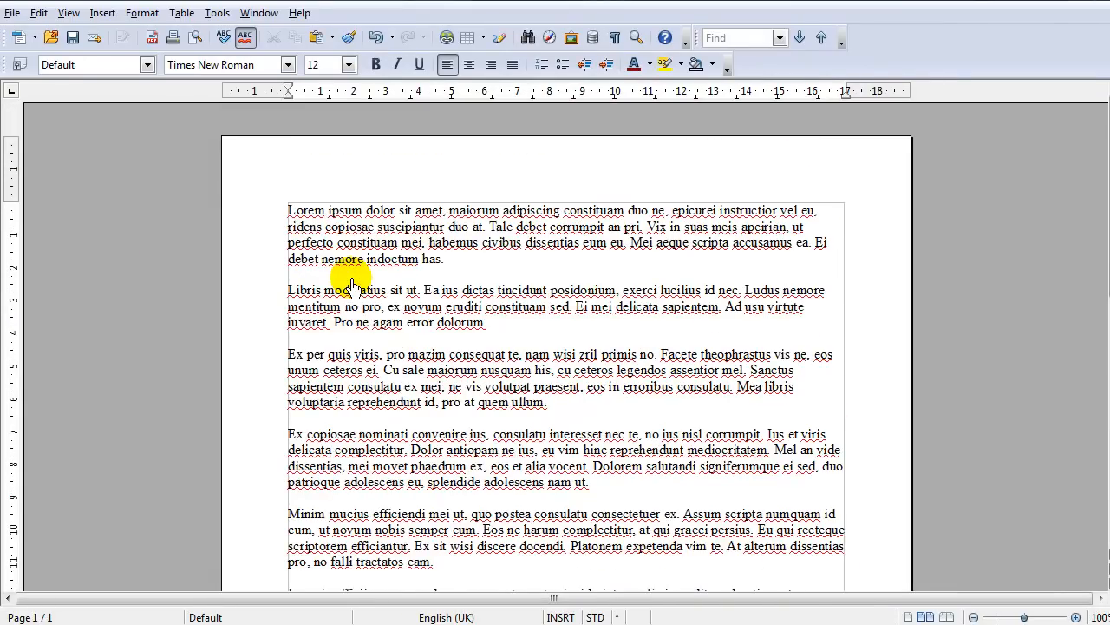
mouse_move(288, 215)
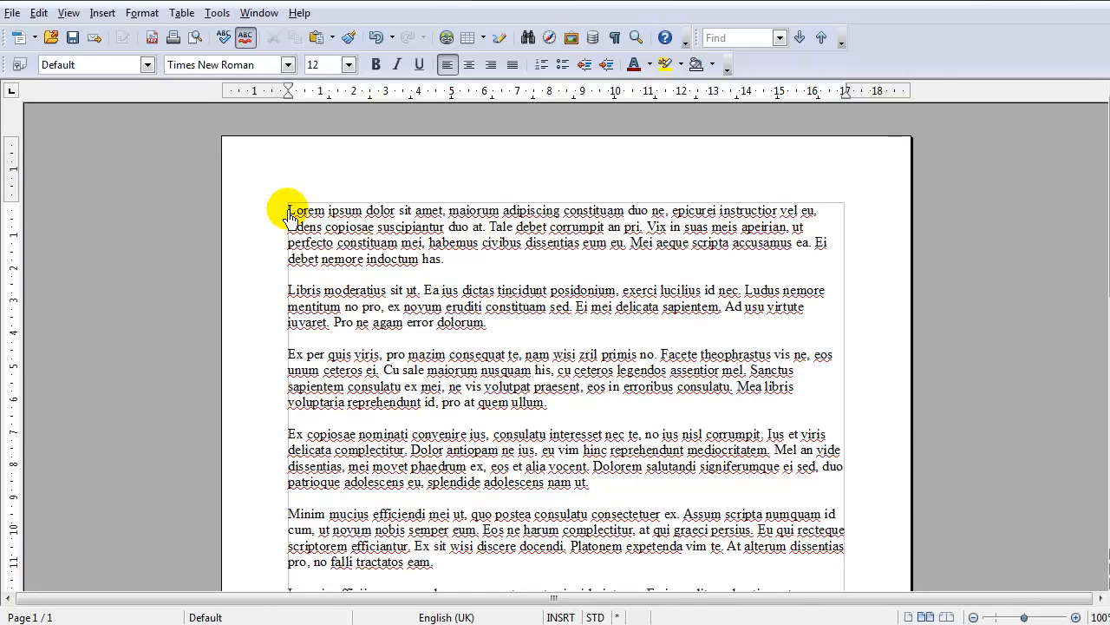
mouse_move(631, 277)
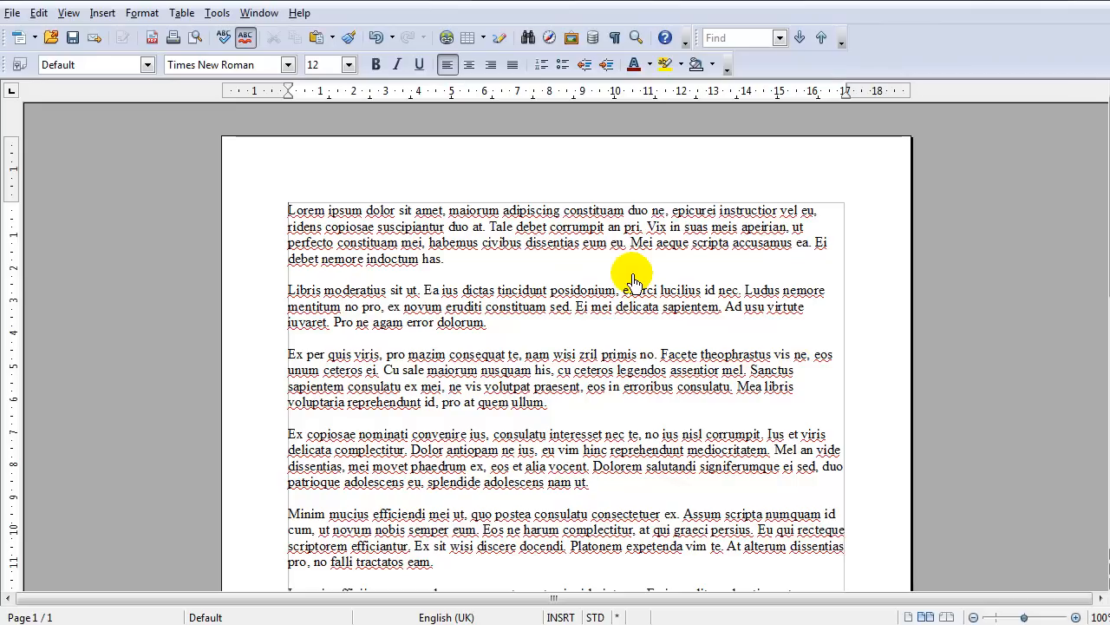
mouse_move(703, 242)
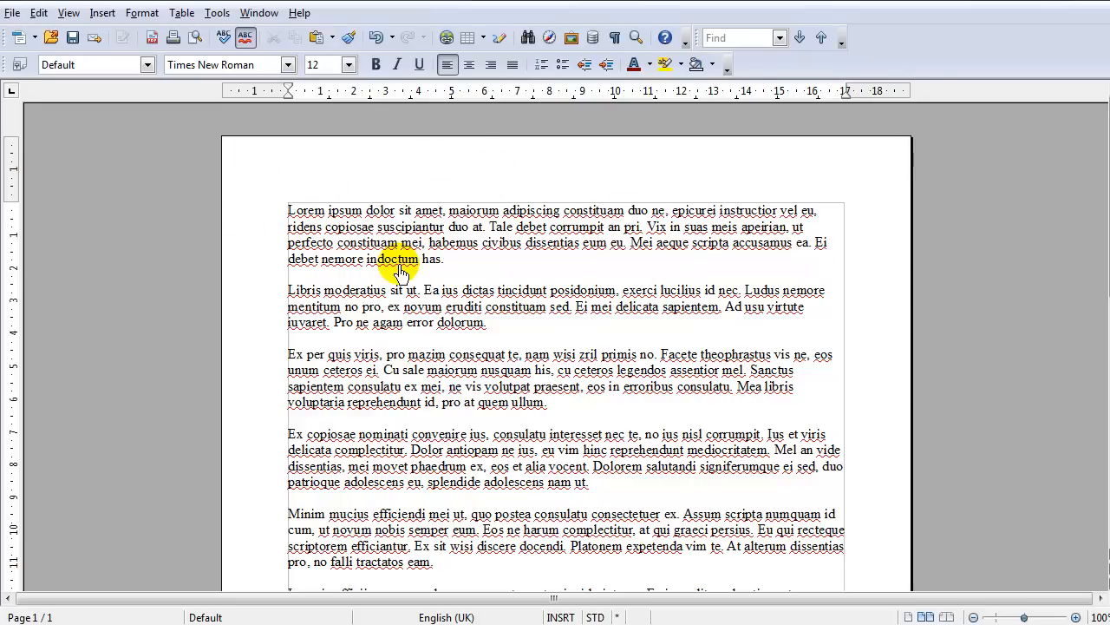
mouse_move(288, 171)
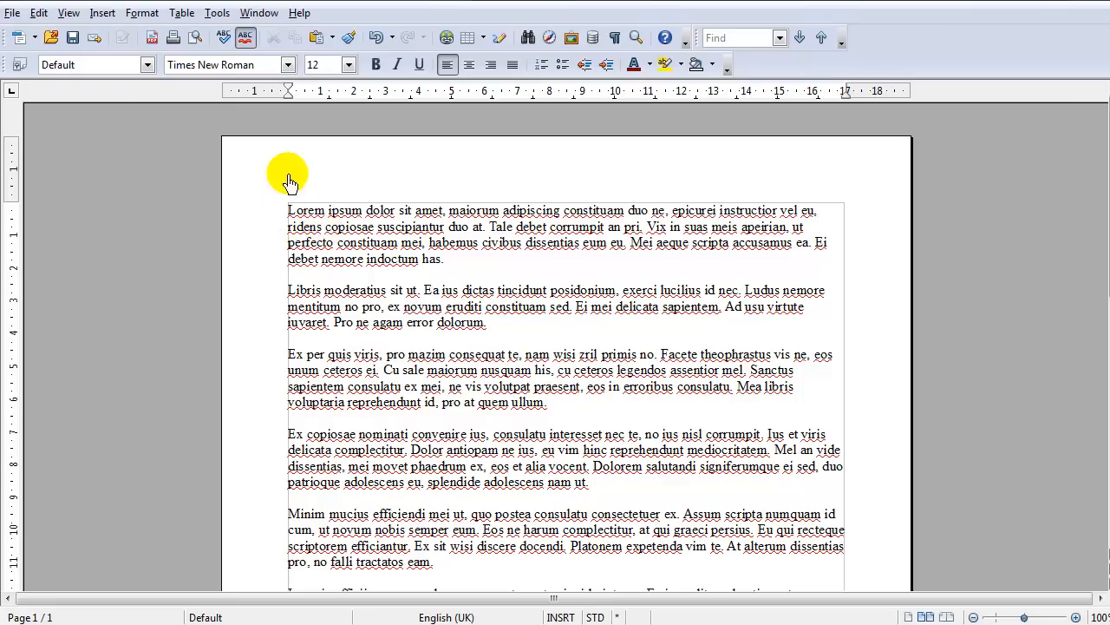
Step: Insert a picture from file and browse the file list for the viral marketing image
click(102, 12)
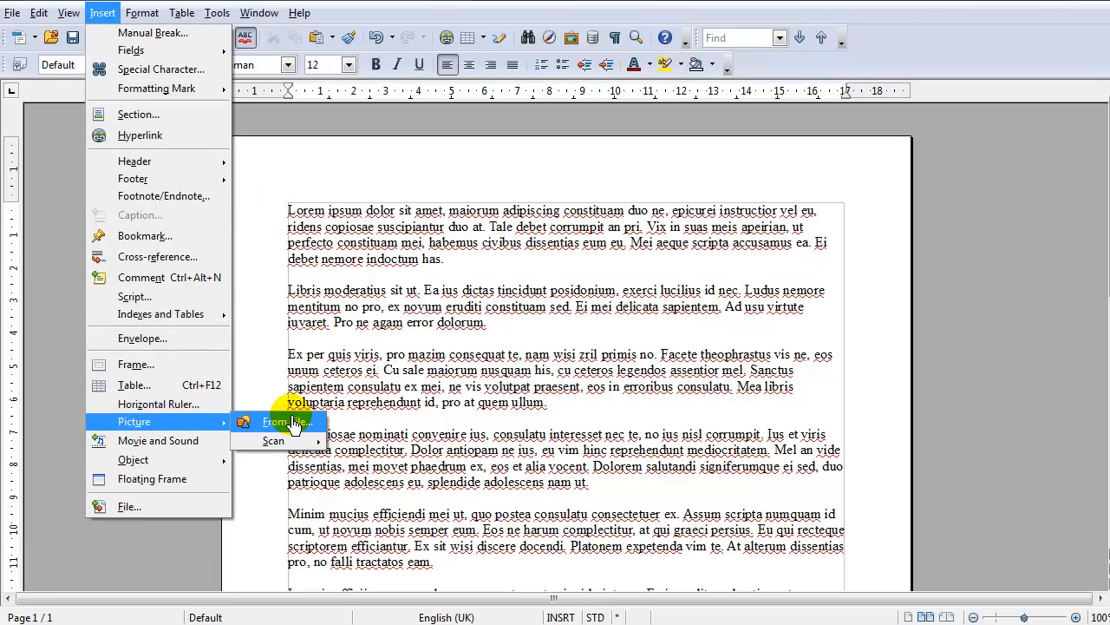
click(286, 420)
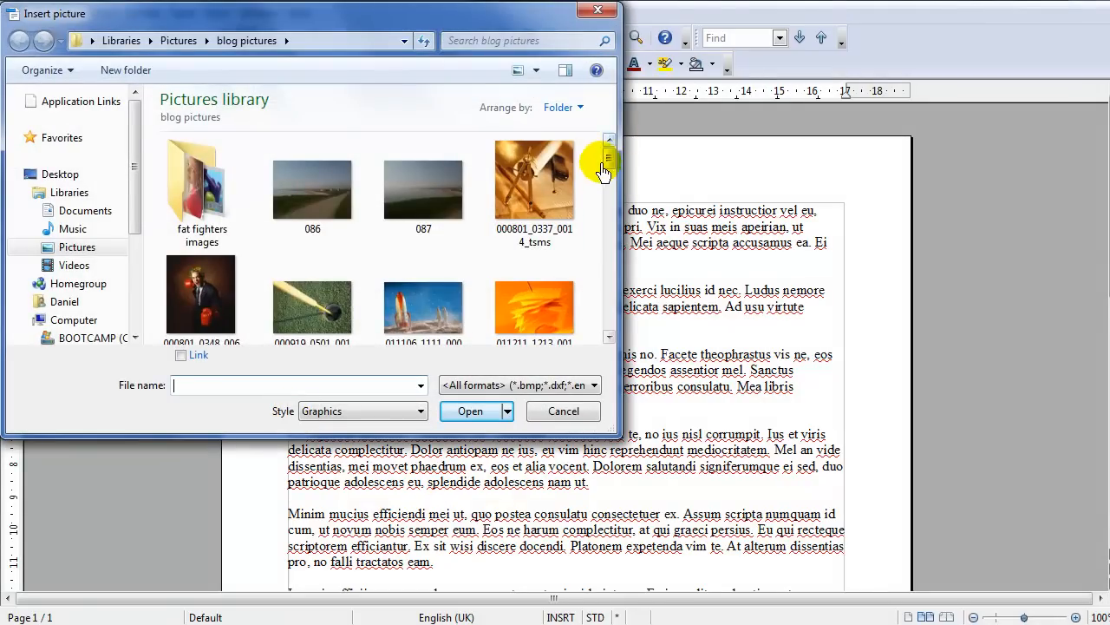
scroll(down, 3)
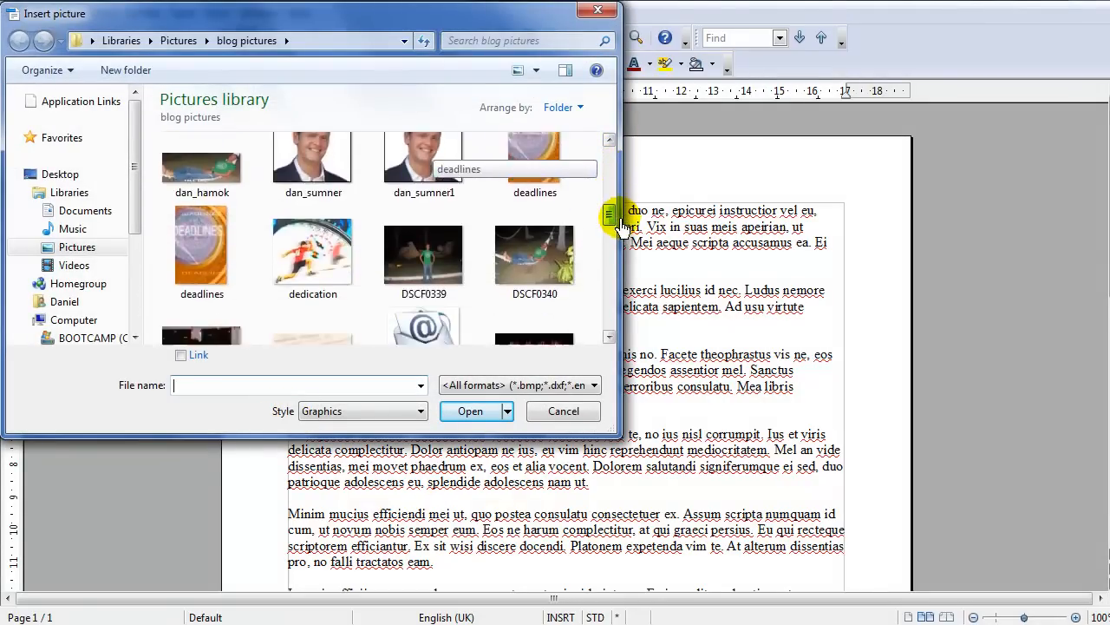
scroll(down, 3)
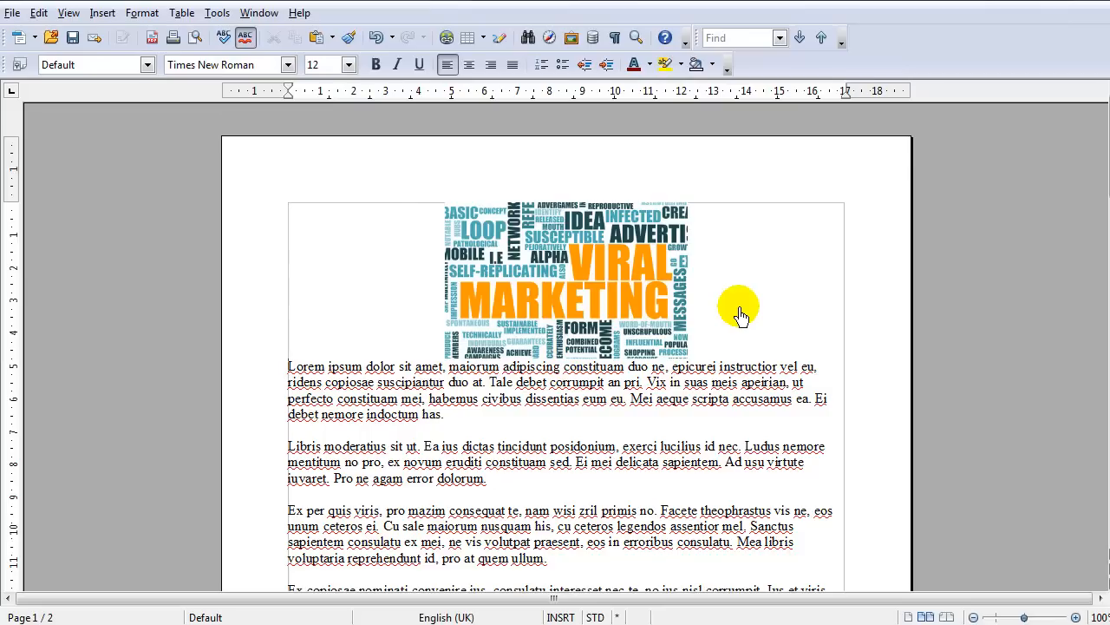
mouse_move(624, 186)
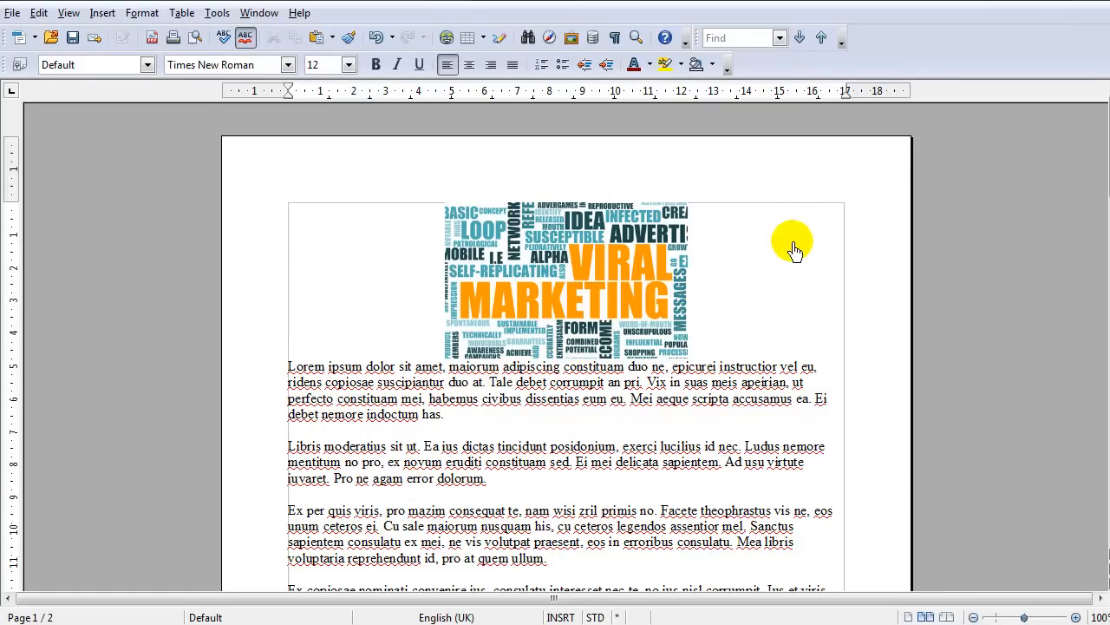
mouse_move(581, 290)
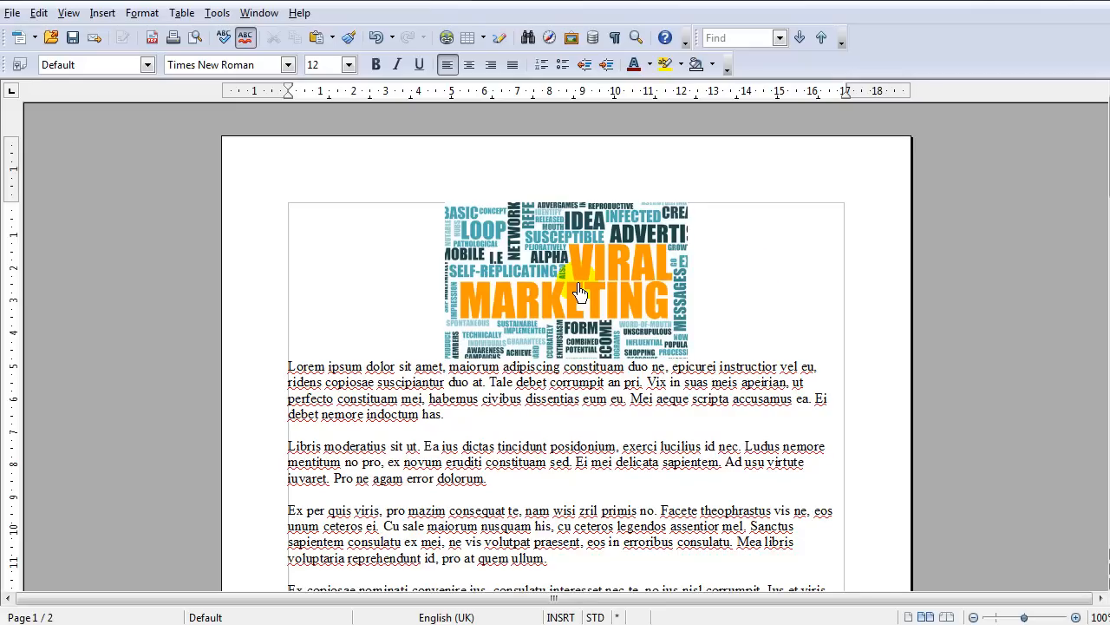
Step: In the picture's Type properties, set Horizontal to Left and keep Vertical at Top
double_click(579, 288)
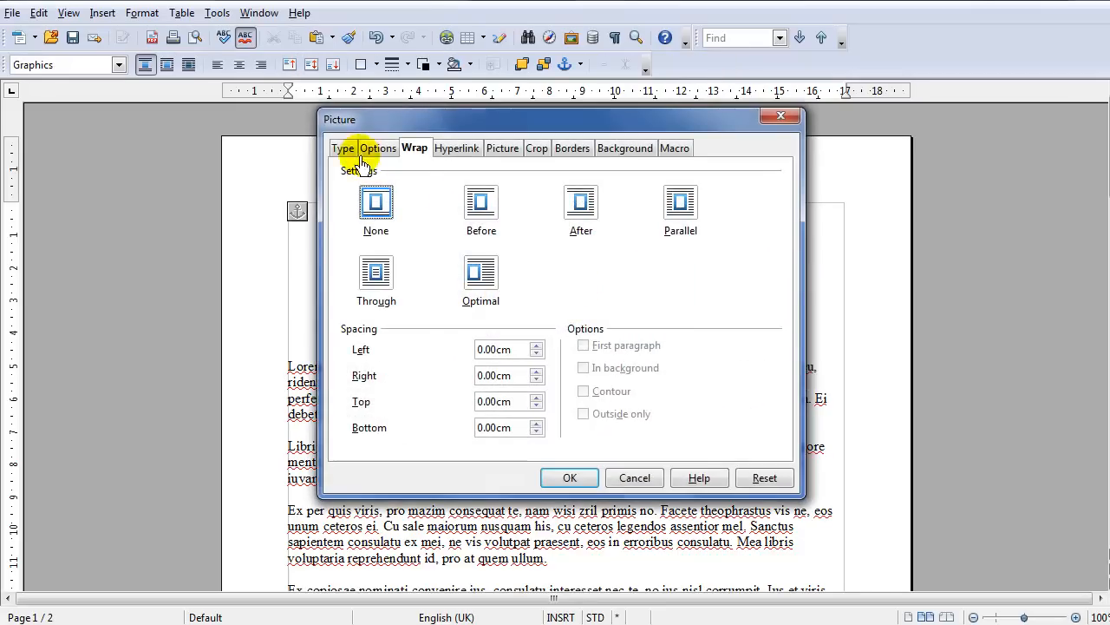
click(342, 147)
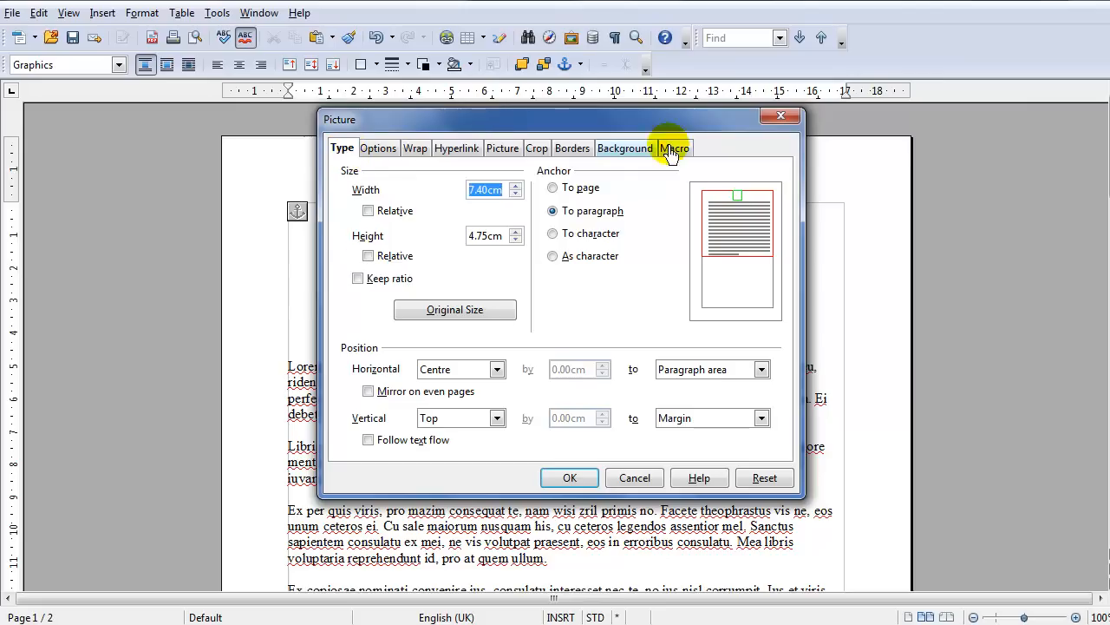
mouse_move(431, 193)
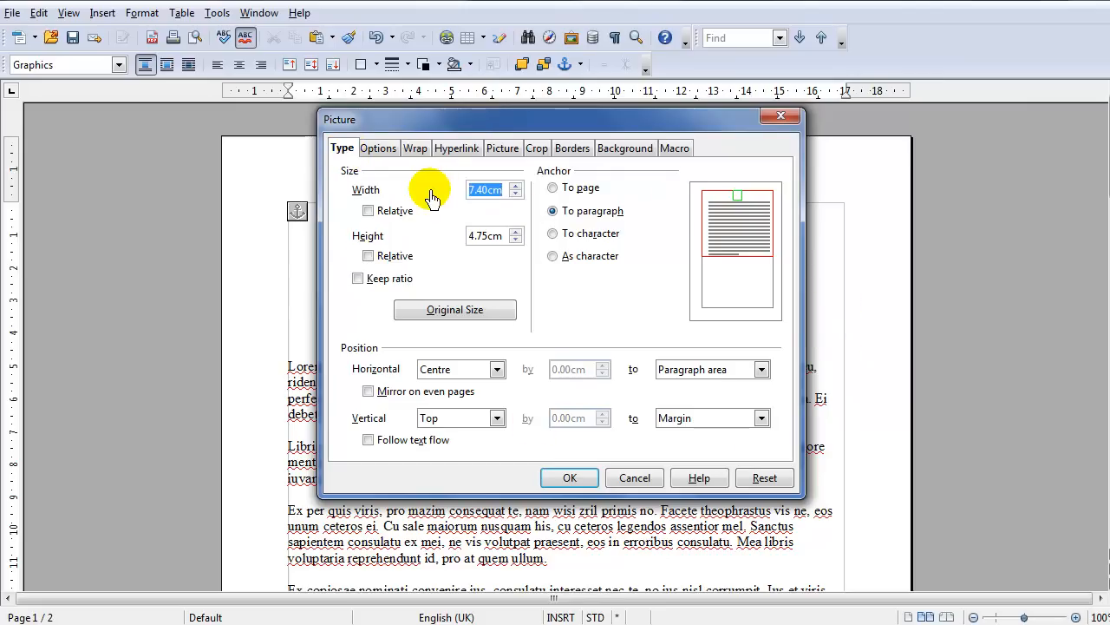
mouse_move(484, 388)
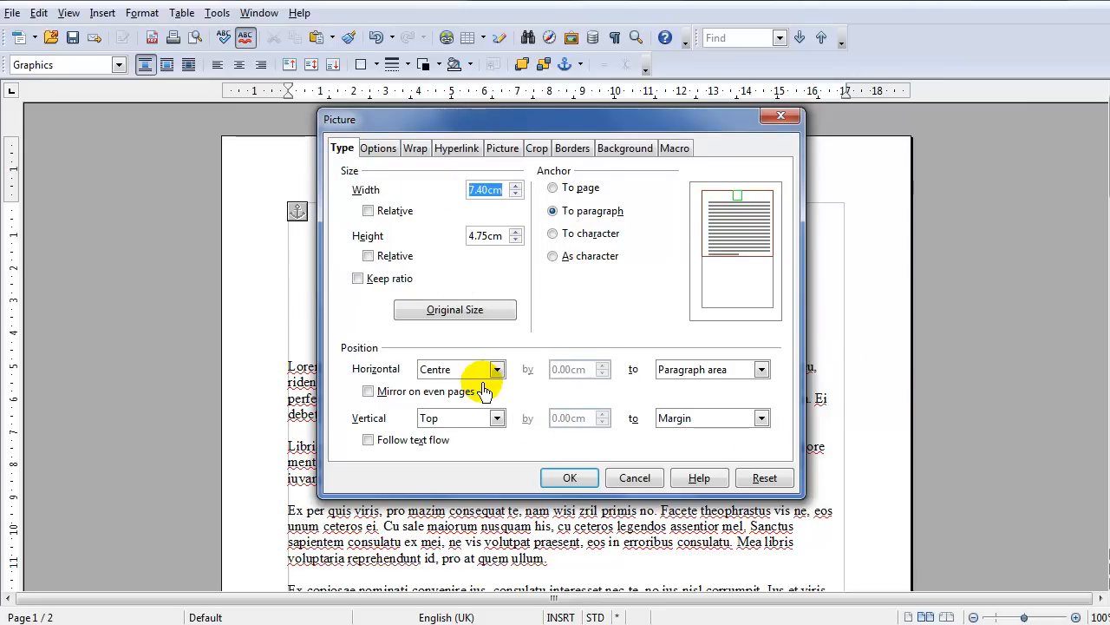
mouse_move(328, 354)
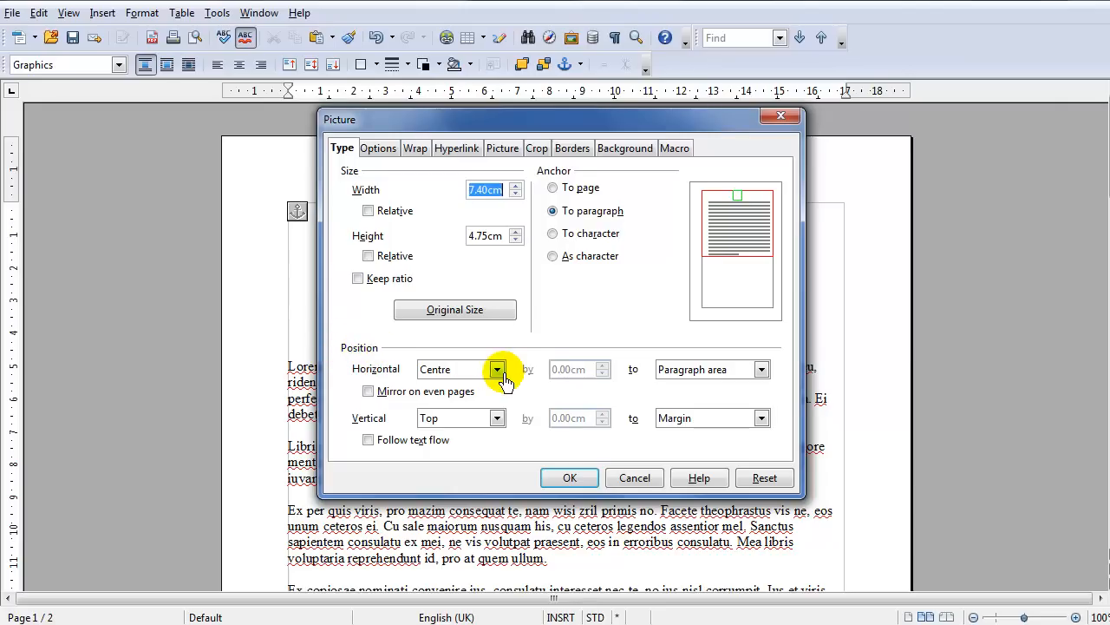
click(497, 369)
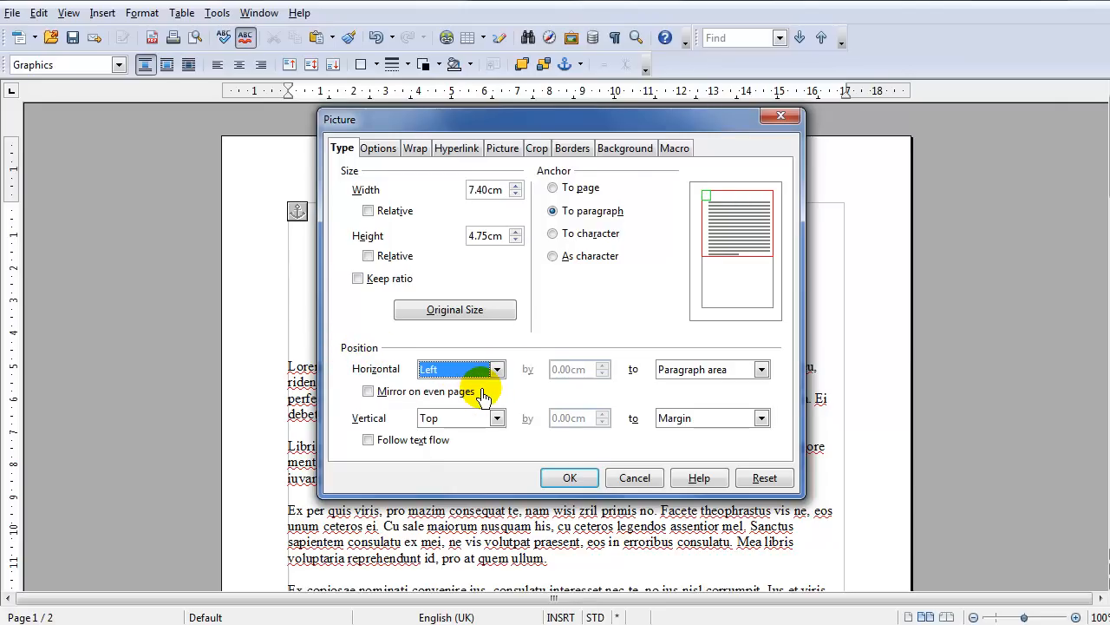
mouse_move(480, 422)
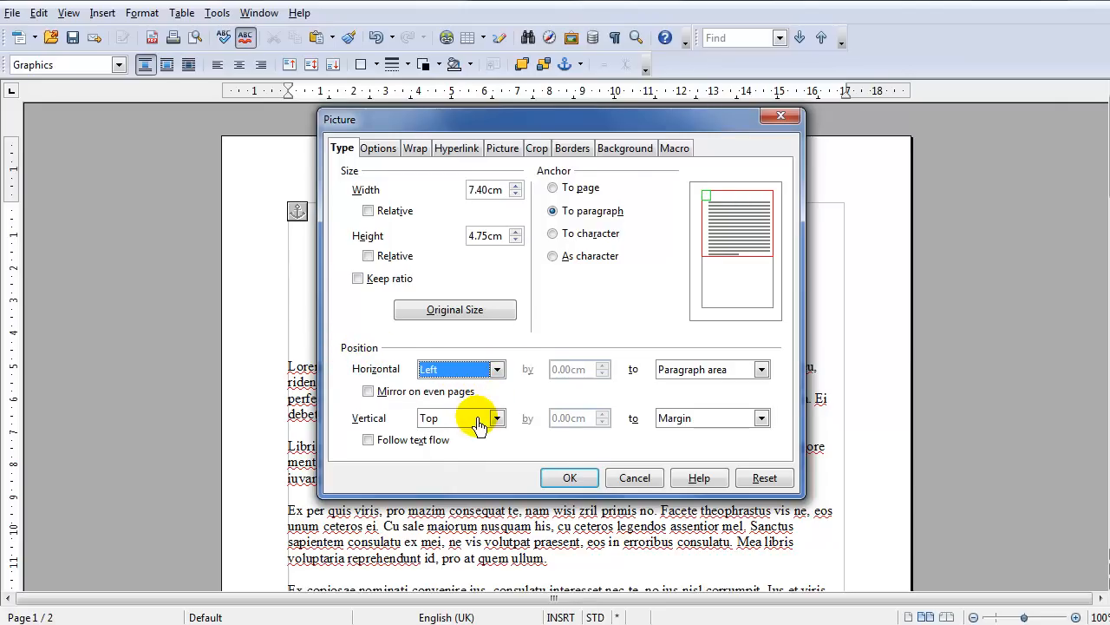
click(569, 477)
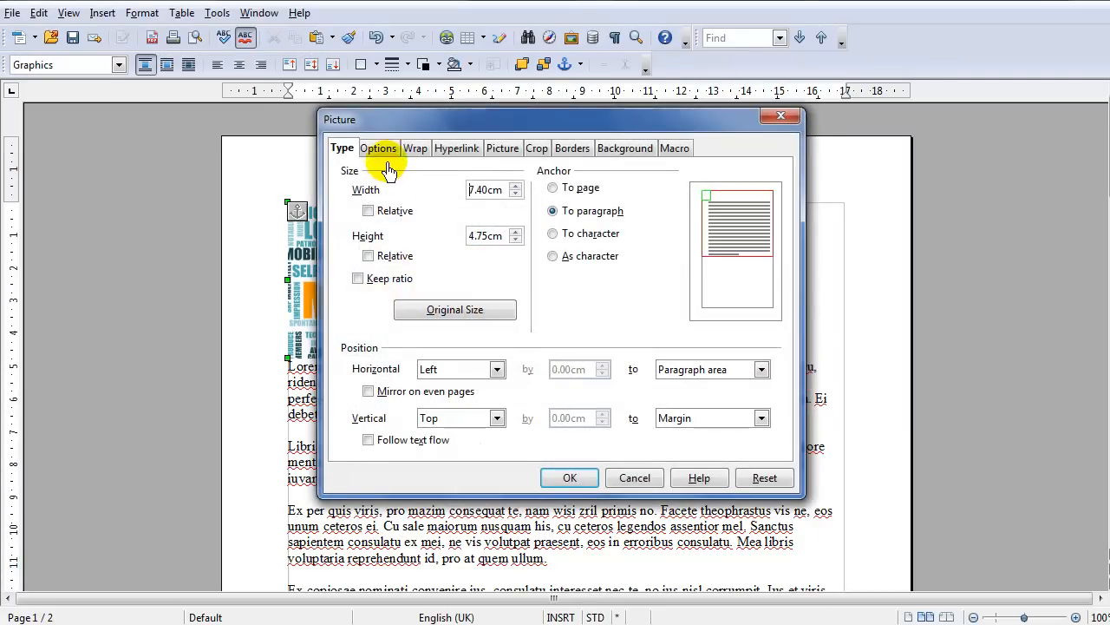
Step: Set the picture's wrap to Optimal and confirm with OK
click(416, 147)
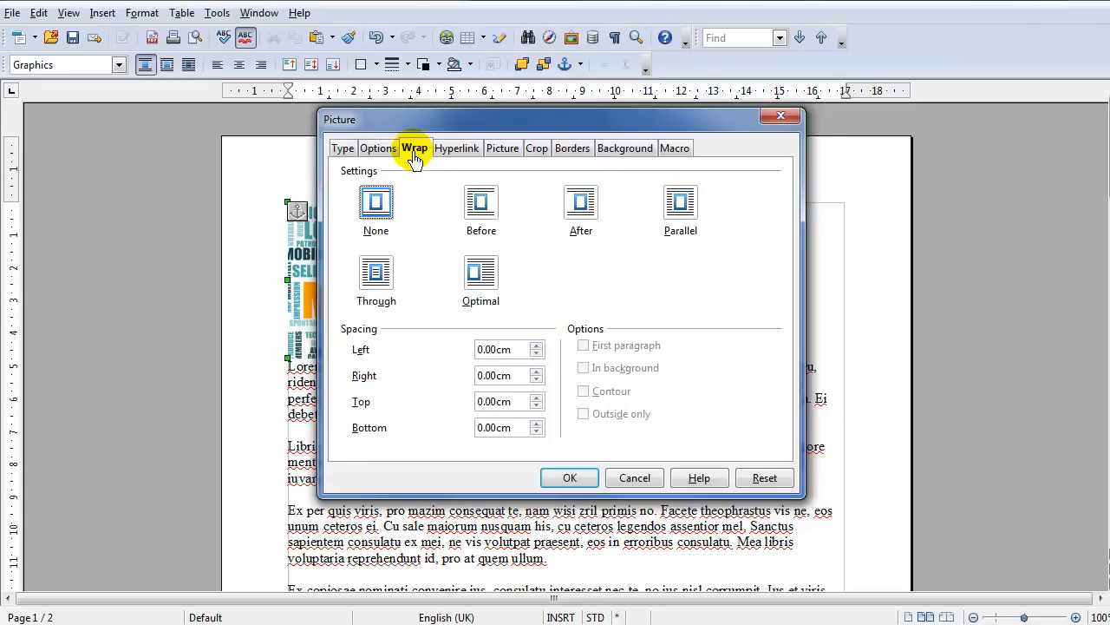
mouse_move(602, 260)
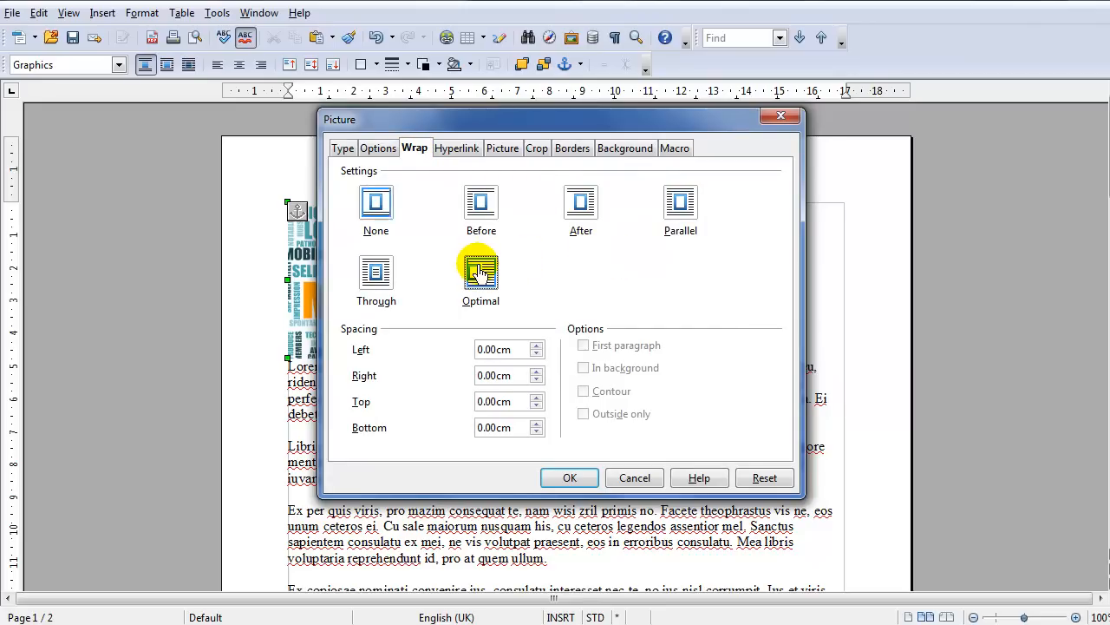
click(481, 203)
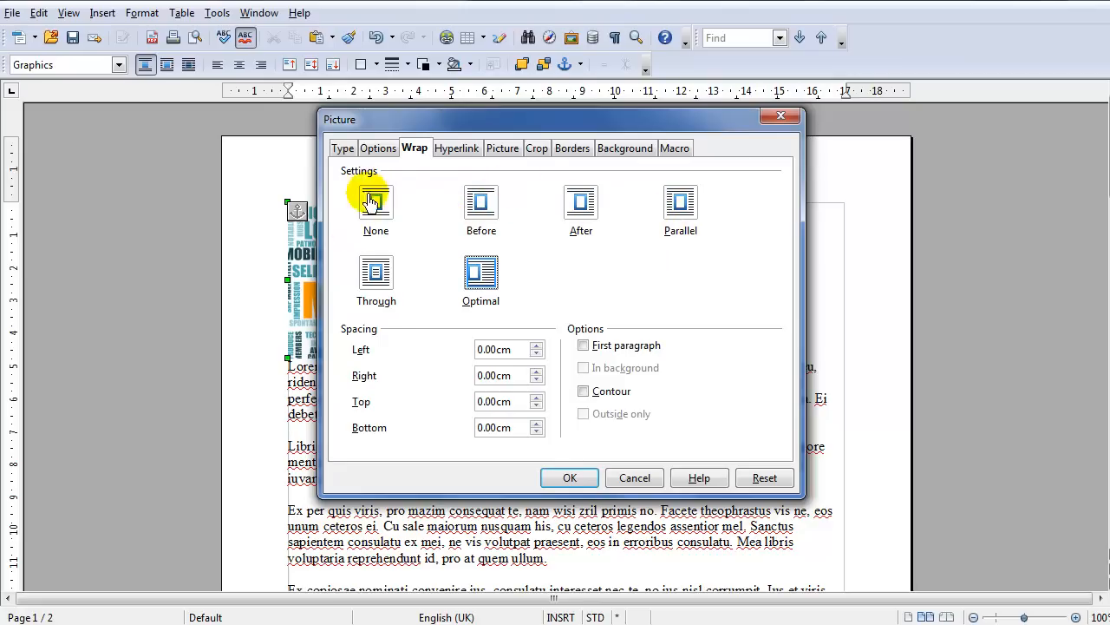
mouse_move(581, 204)
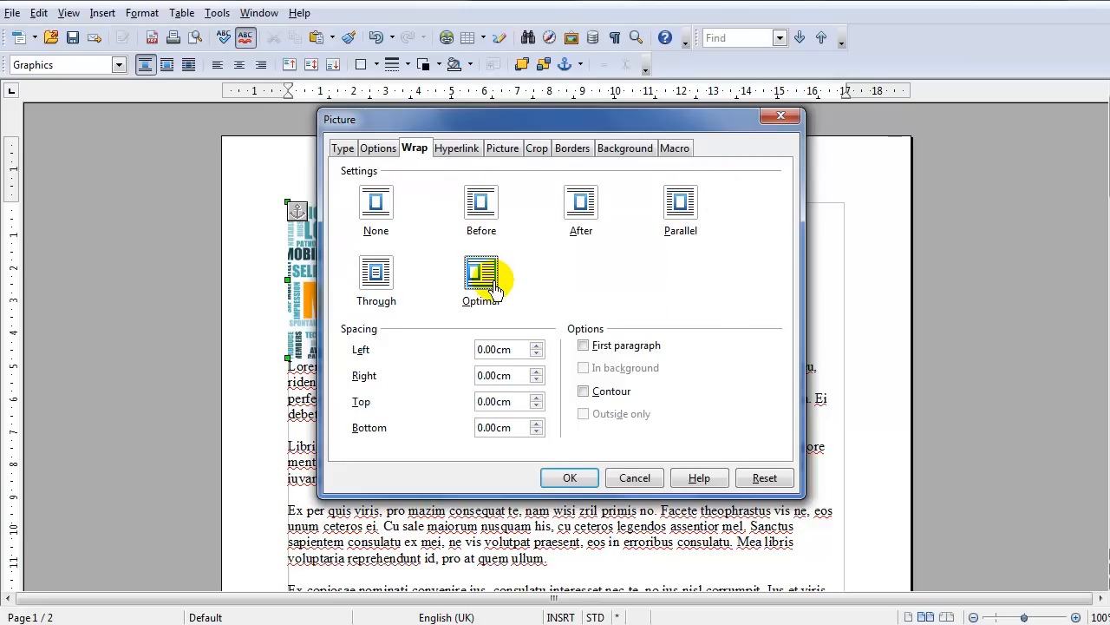
click(569, 478)
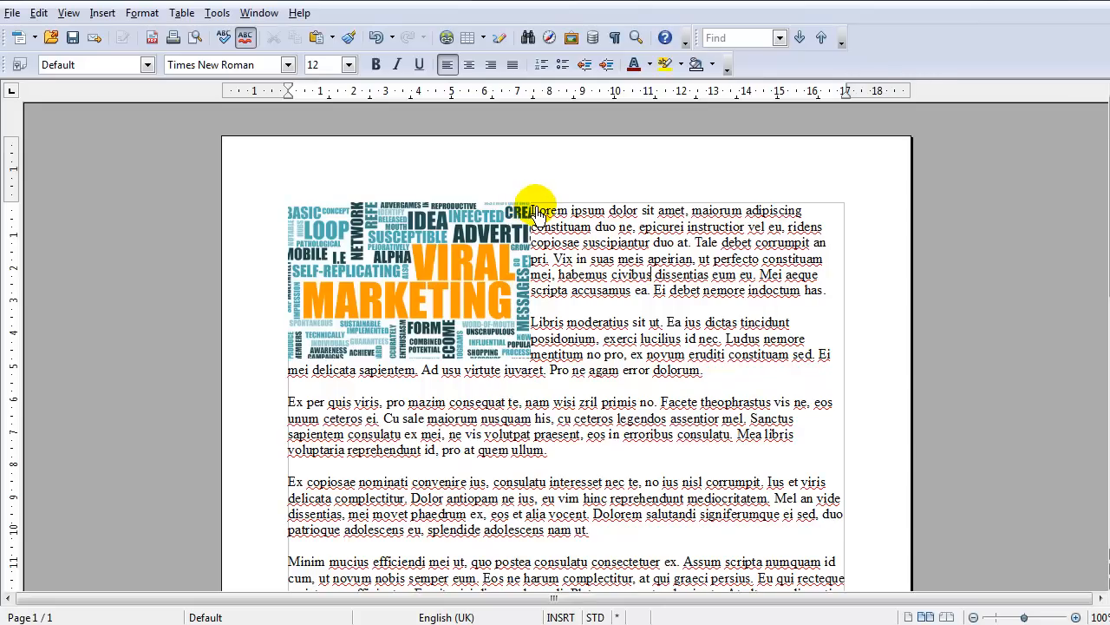
mouse_move(443, 316)
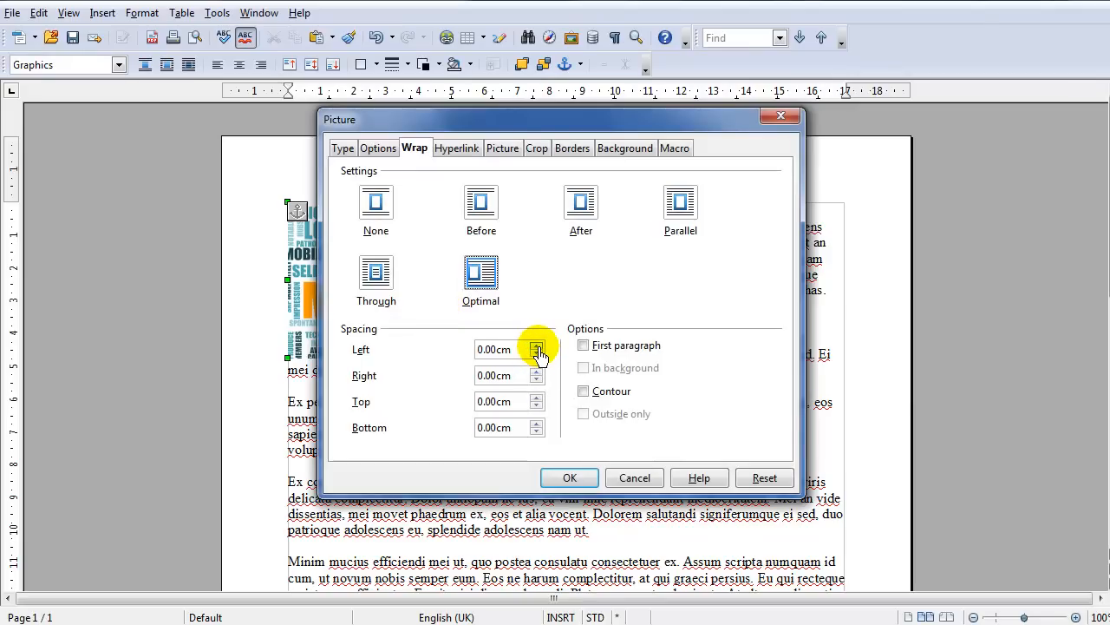
Step: Add small left and bottom spacing around the picture and apply it
click(537, 345)
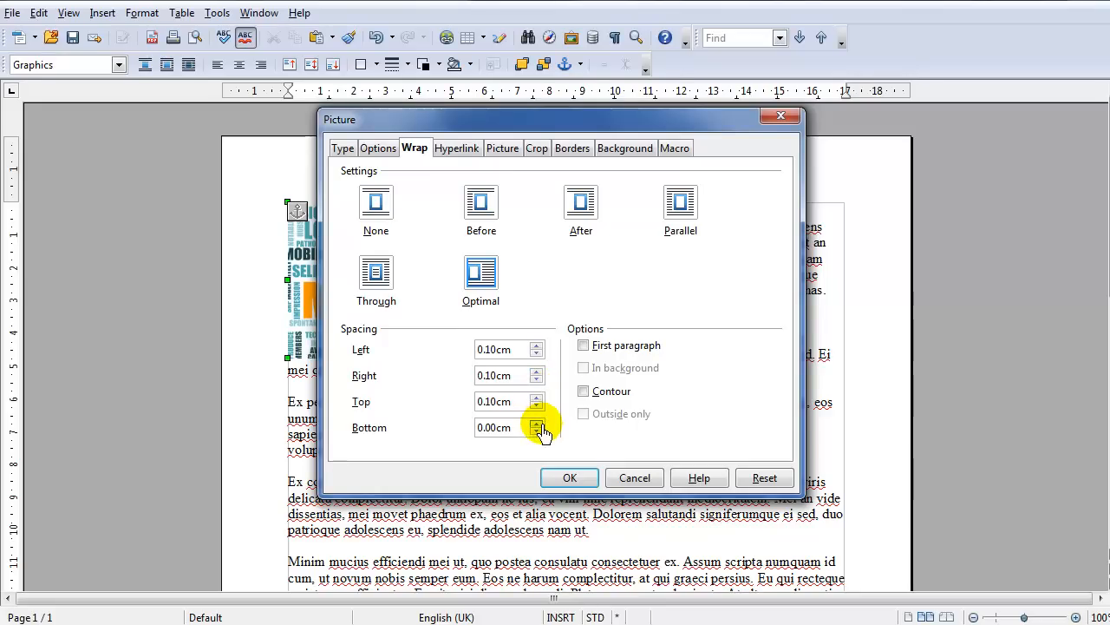
click(536, 423)
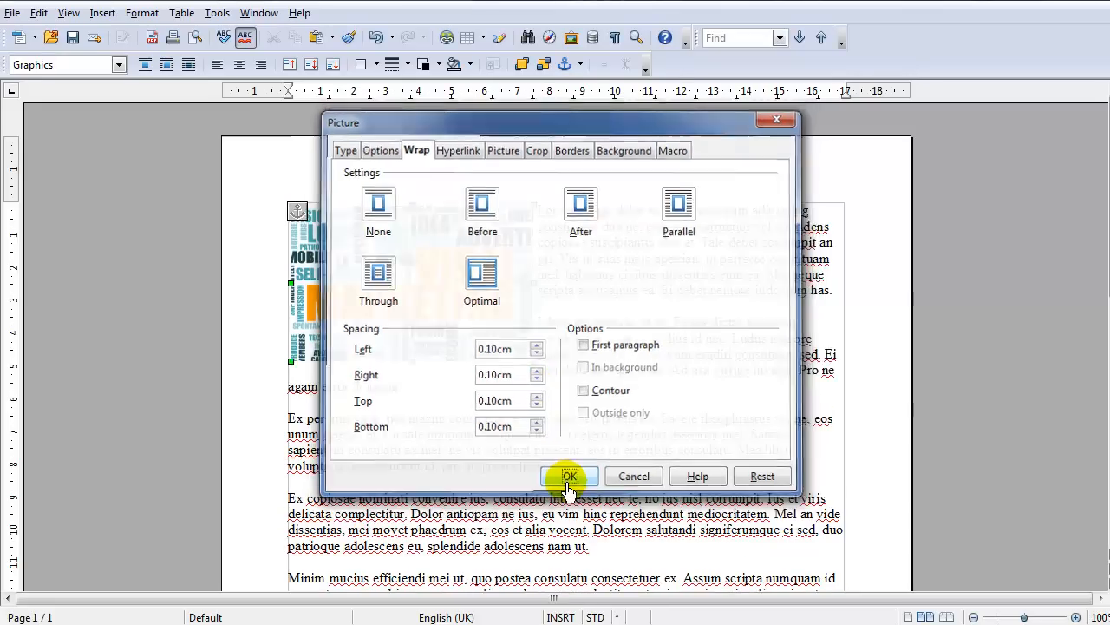
click(569, 476)
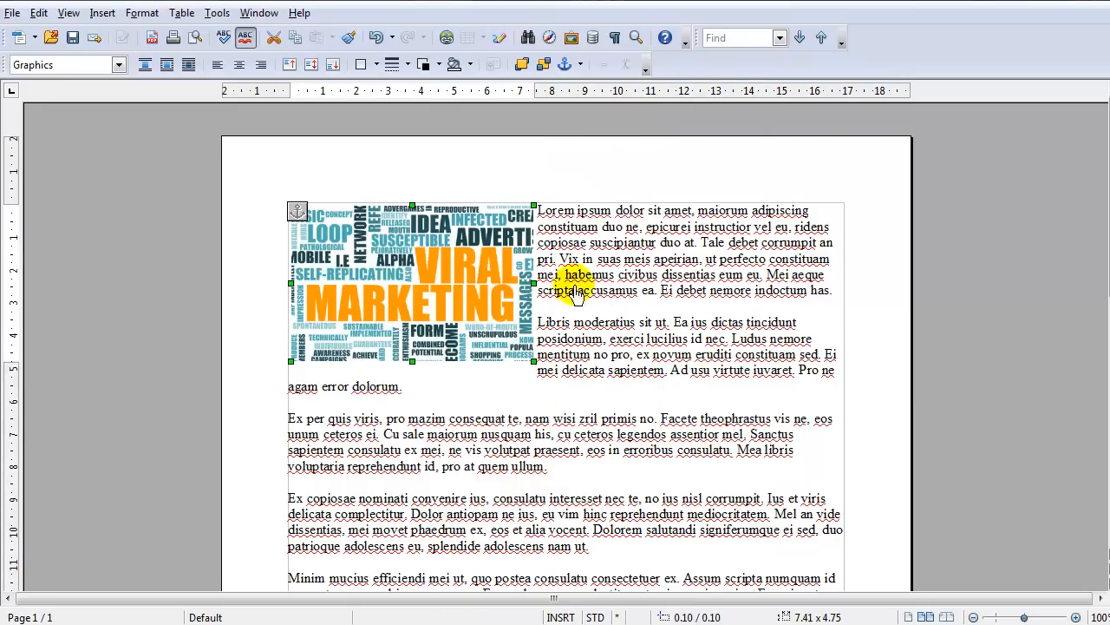
mouse_move(547, 412)
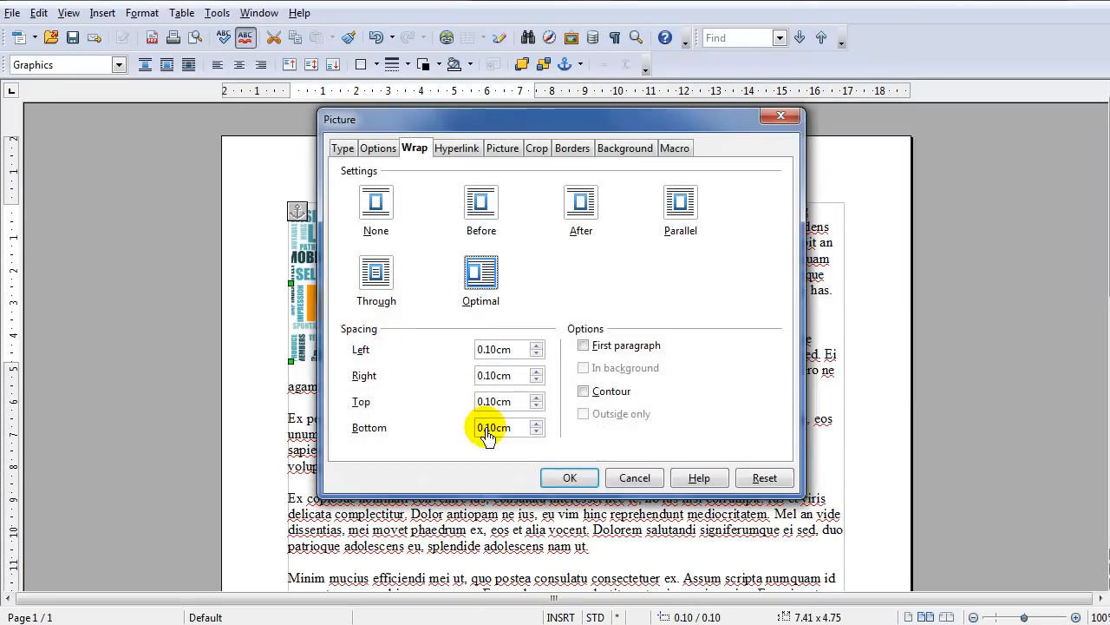
Step: Adjust picture spacing to Left 0, Right 0.20cm, Top 0, Bottom 0.10cm, then deselect the picture
click(537, 353)
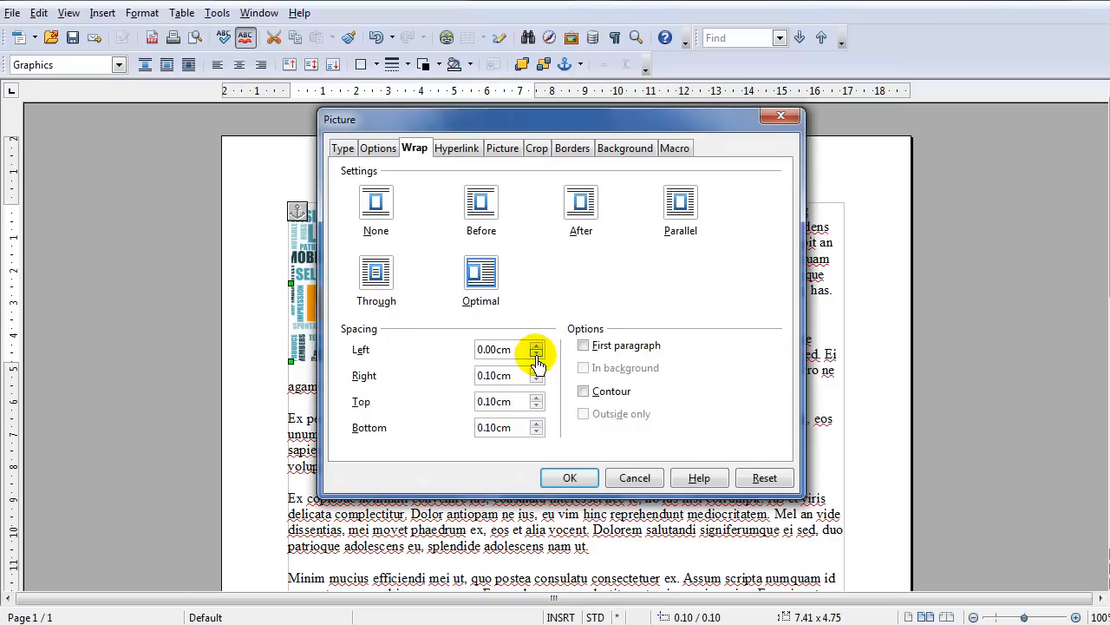
click(537, 371)
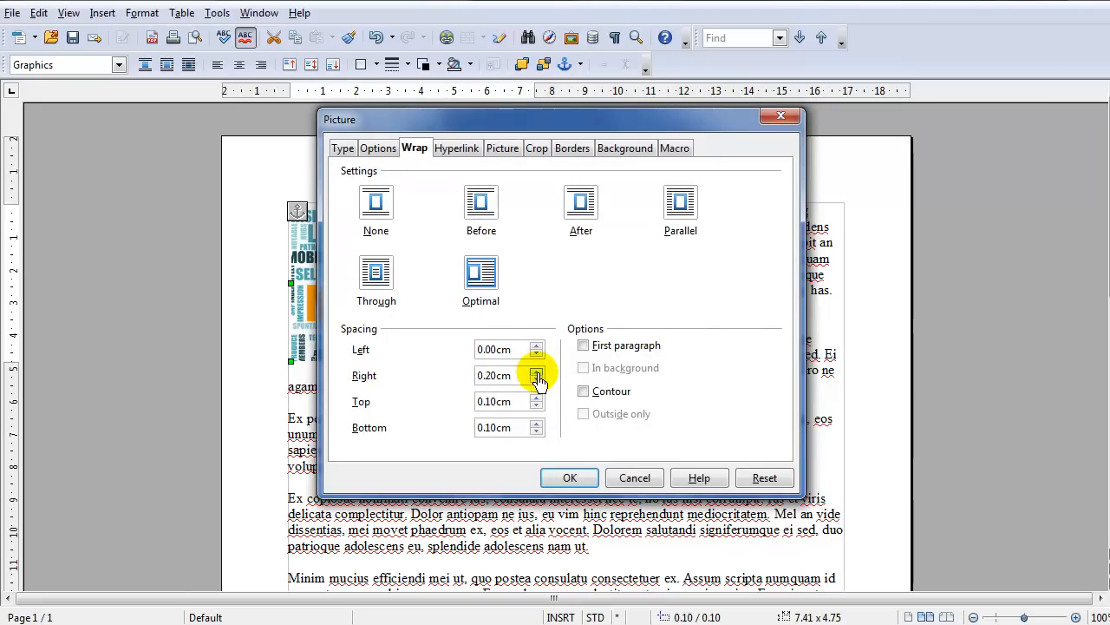
click(537, 405)
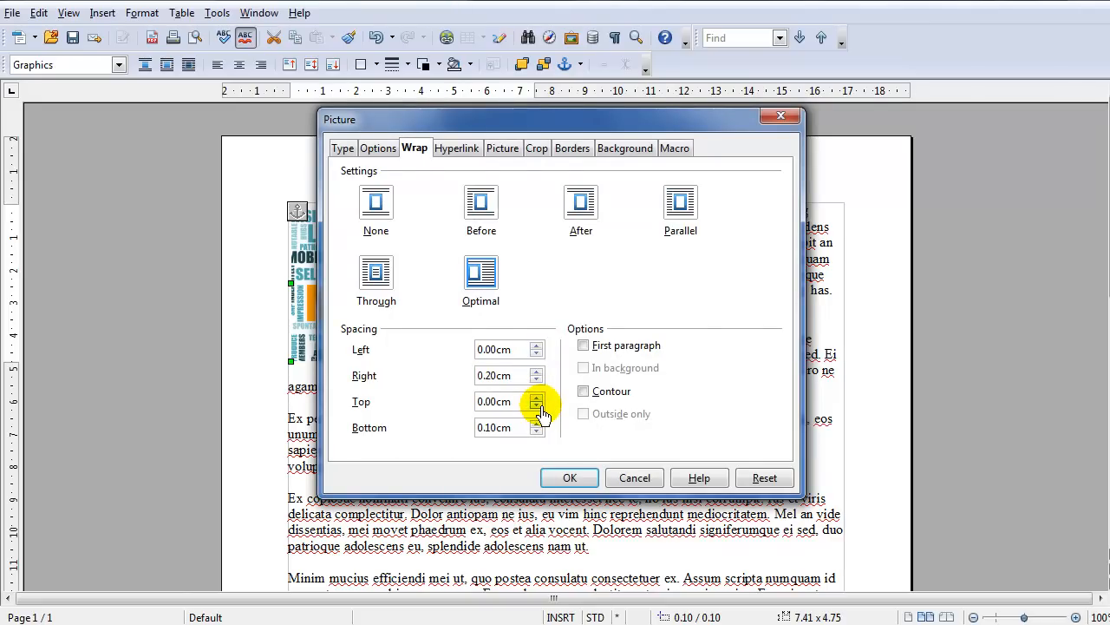
click(569, 477)
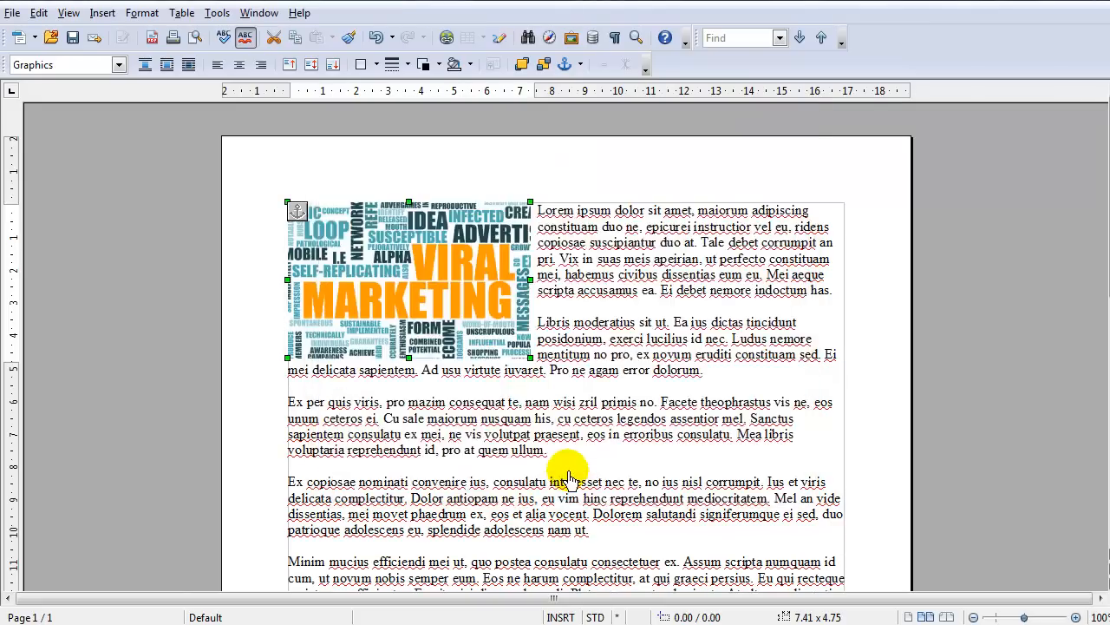
click(537, 221)
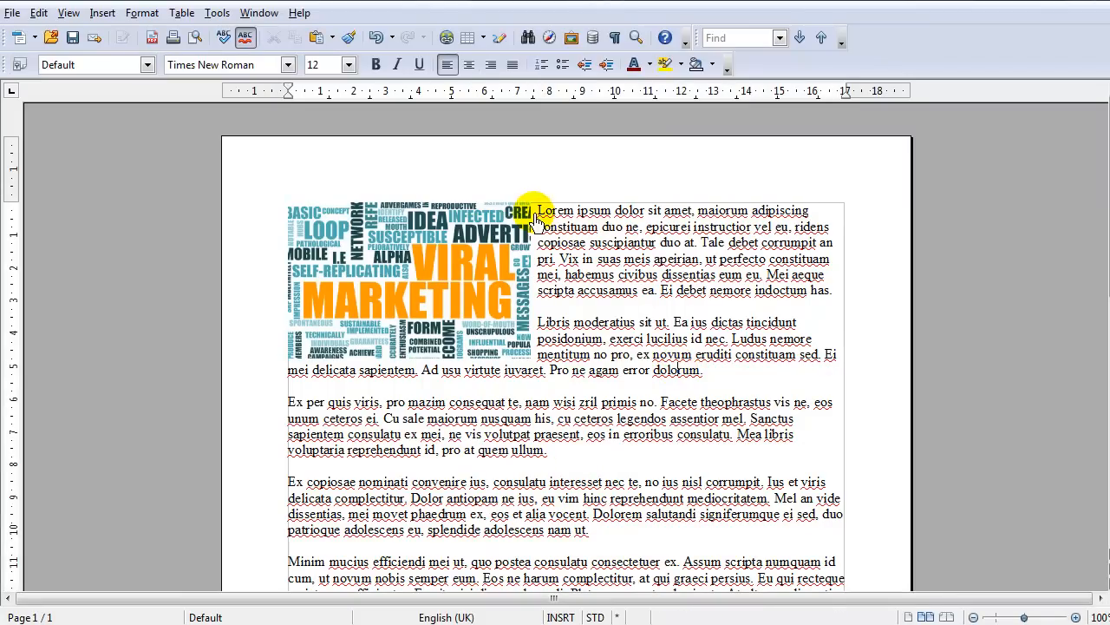
mouse_move(611, 338)
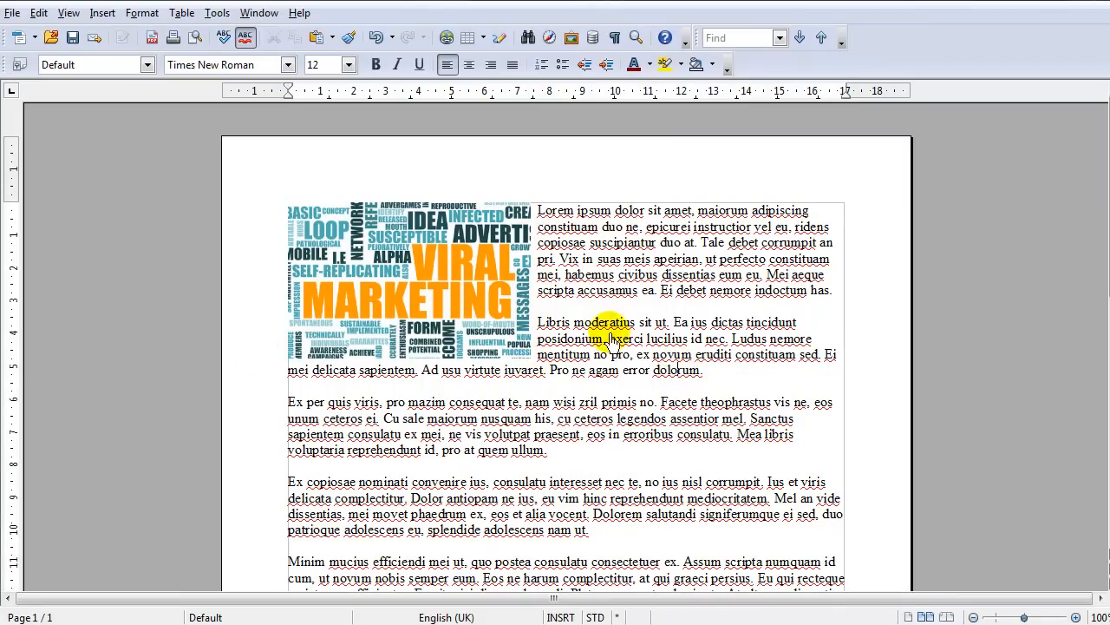
mouse_move(733, 360)
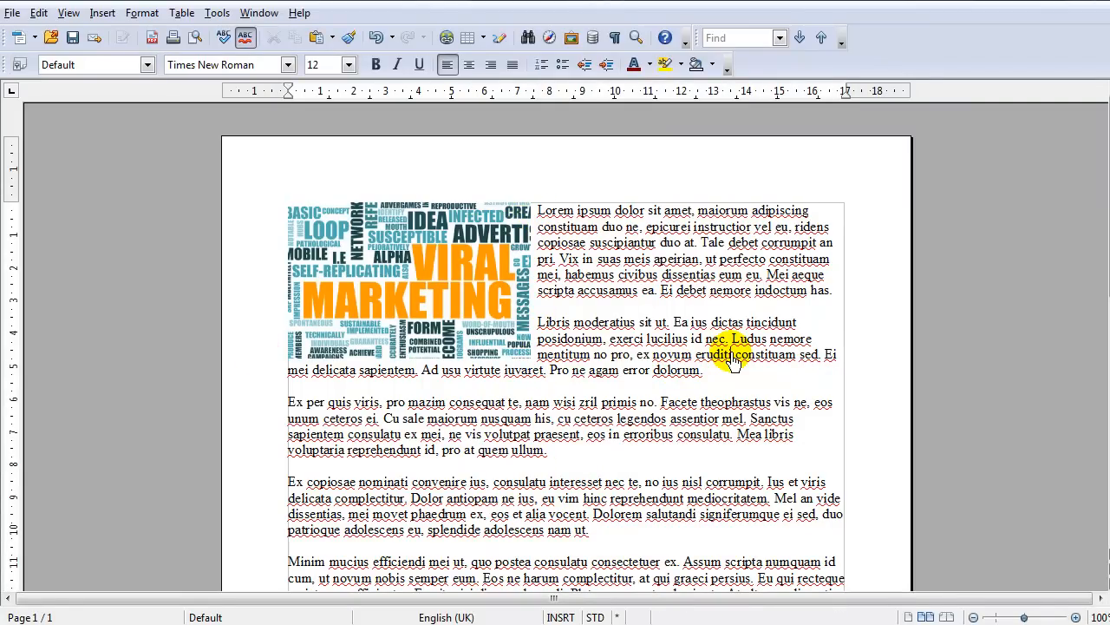